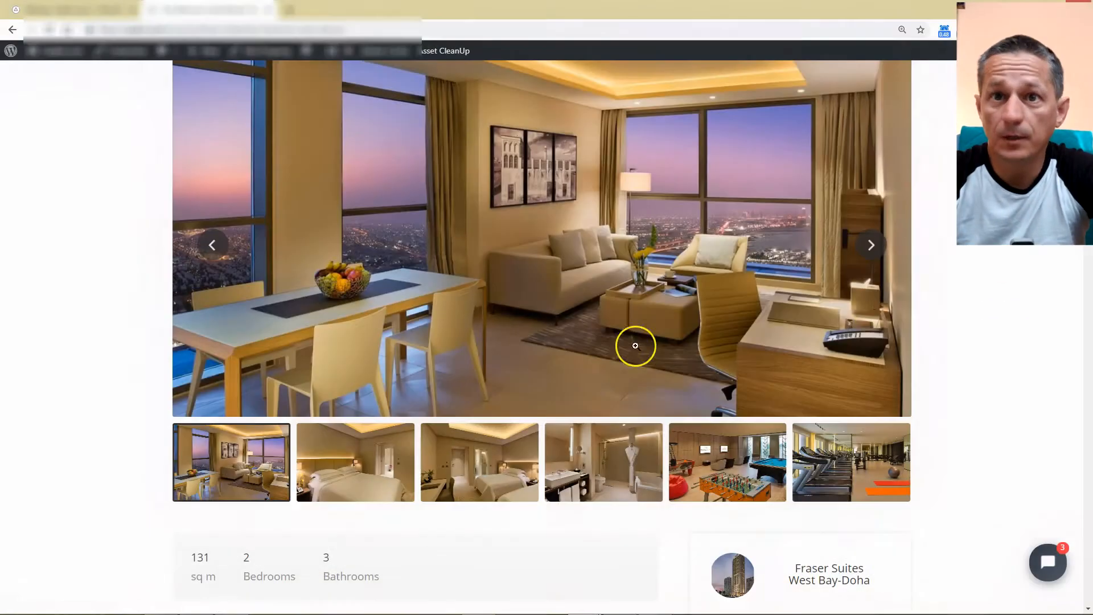
scroll("down", 3)
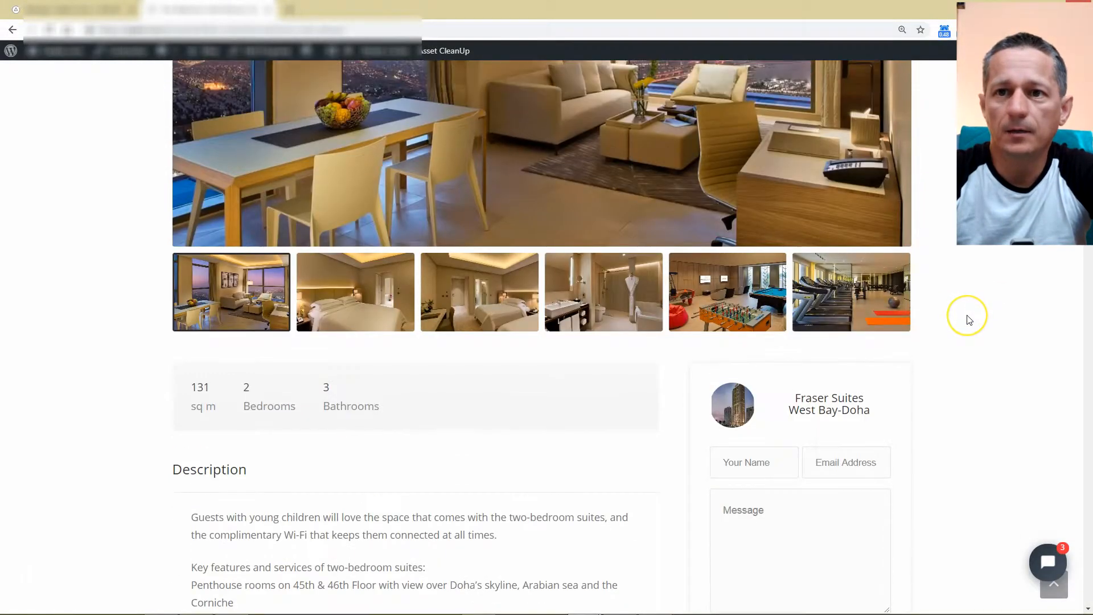
mouse_move(966, 323)
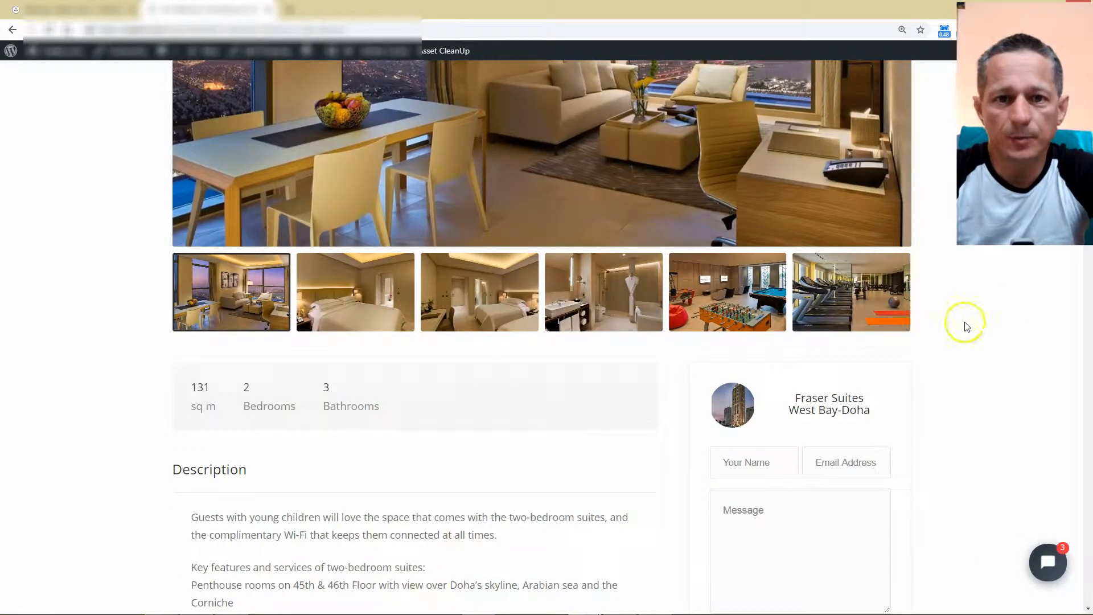
mouse_move(725, 396)
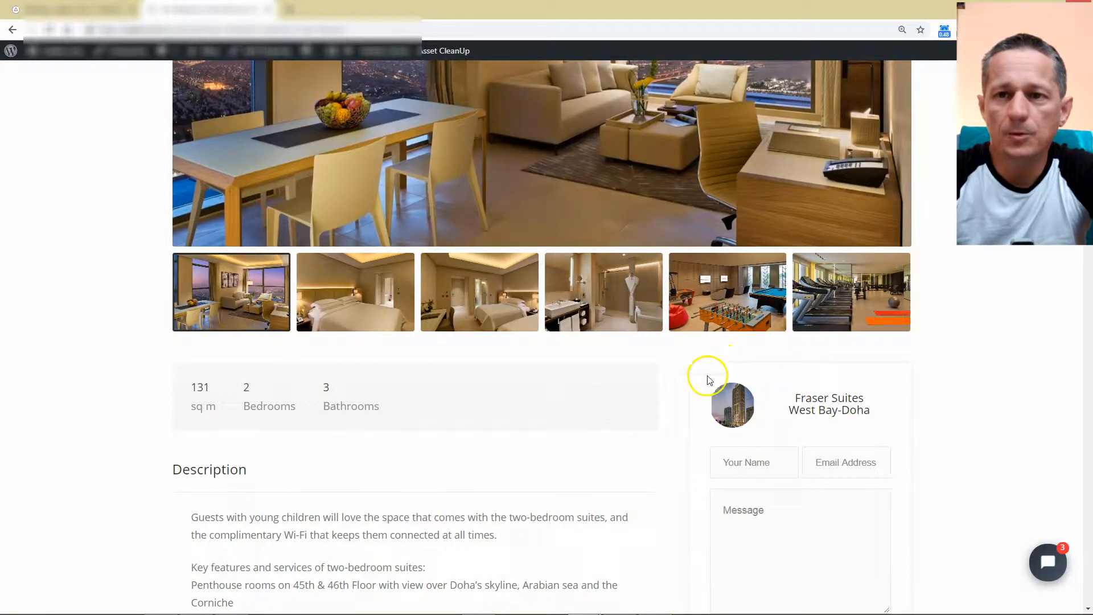
mouse_move(820, 407)
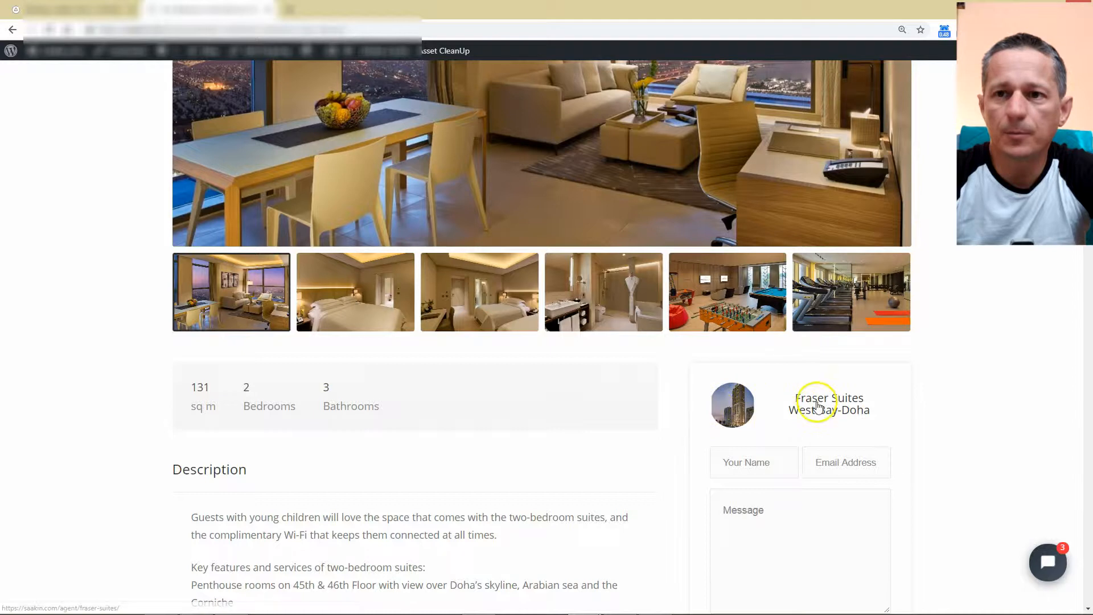
mouse_move(711, 401)
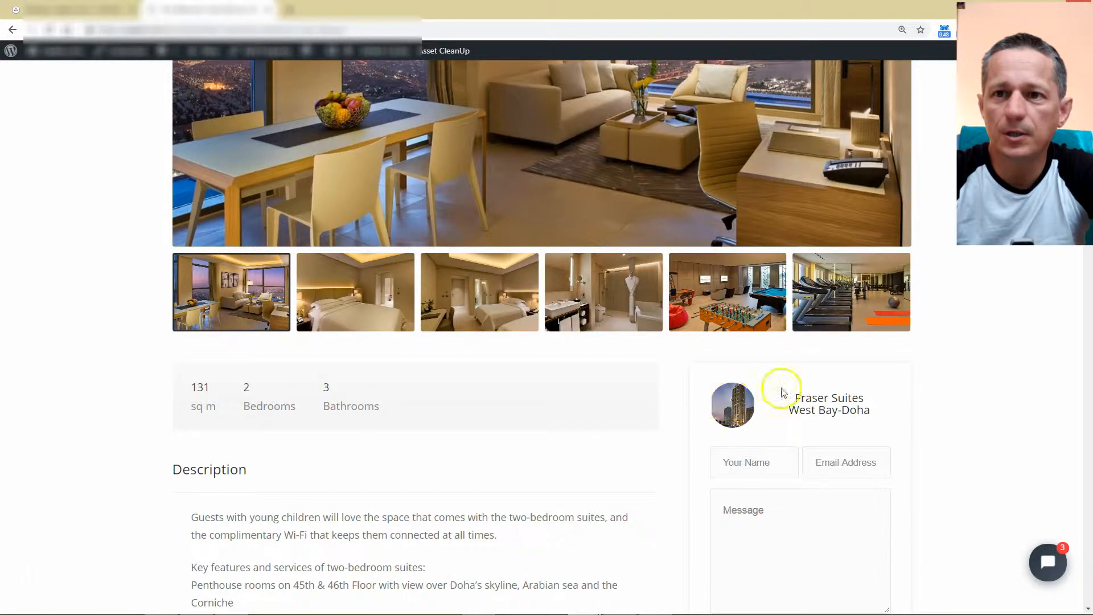
mouse_move(727, 410)
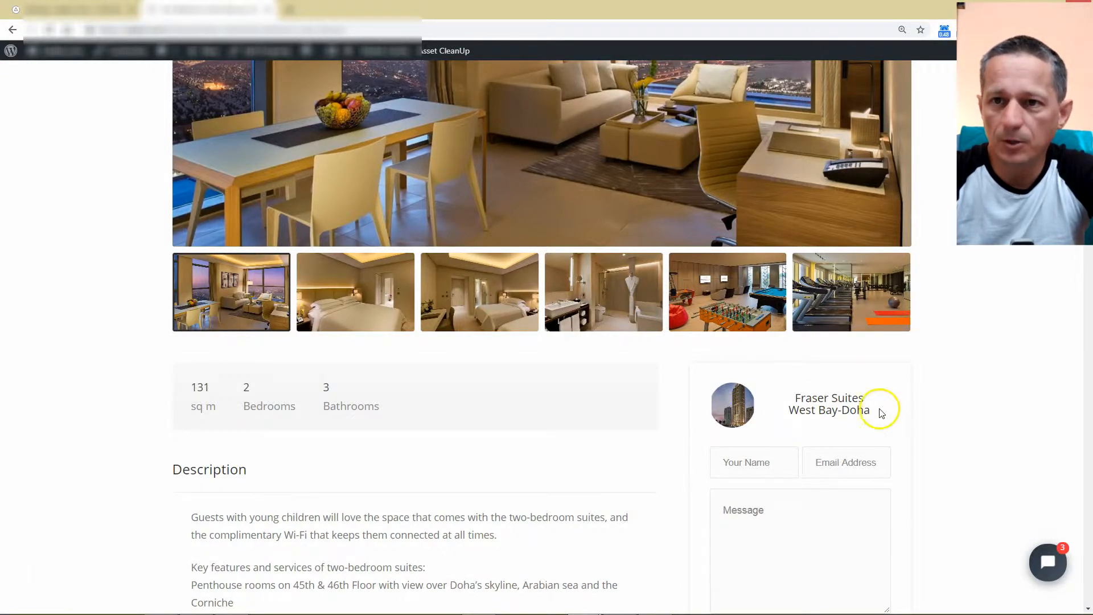
mouse_move(708, 418)
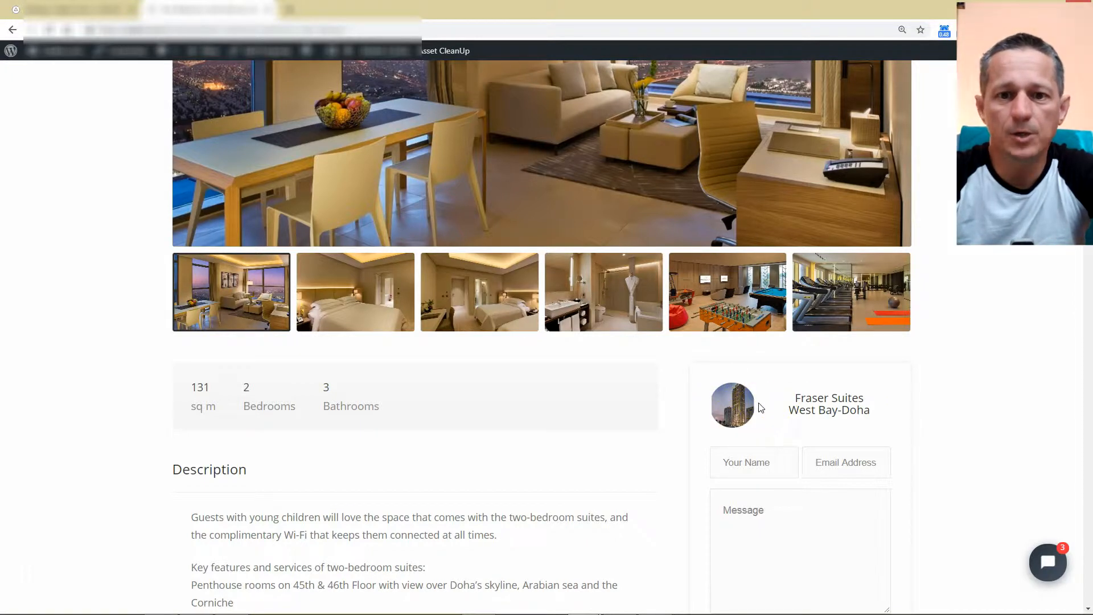
mouse_move(531, 394)
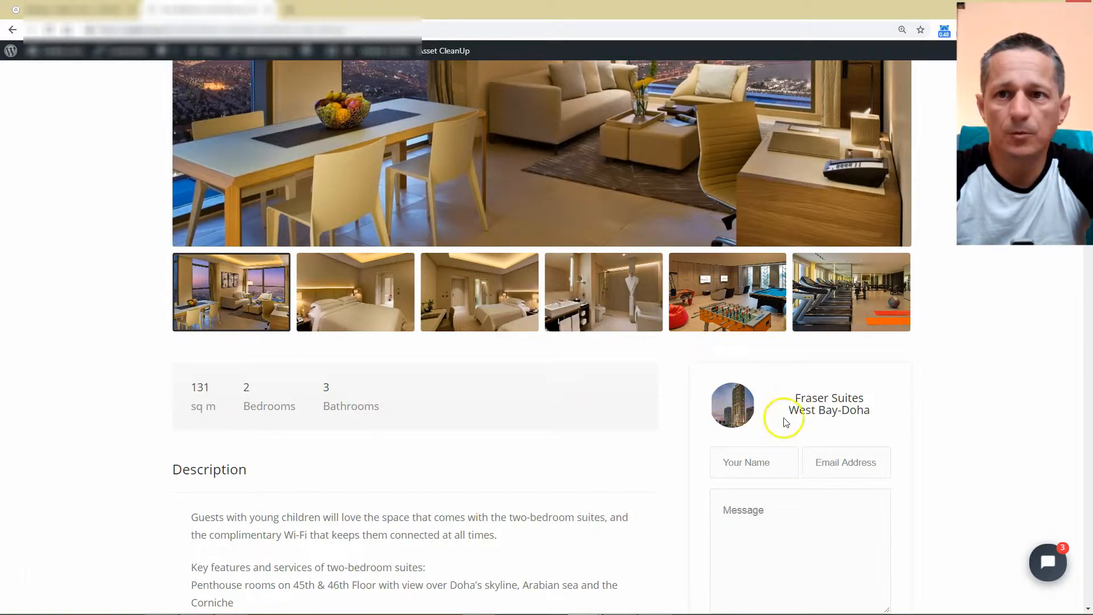
mouse_move(673, 267)
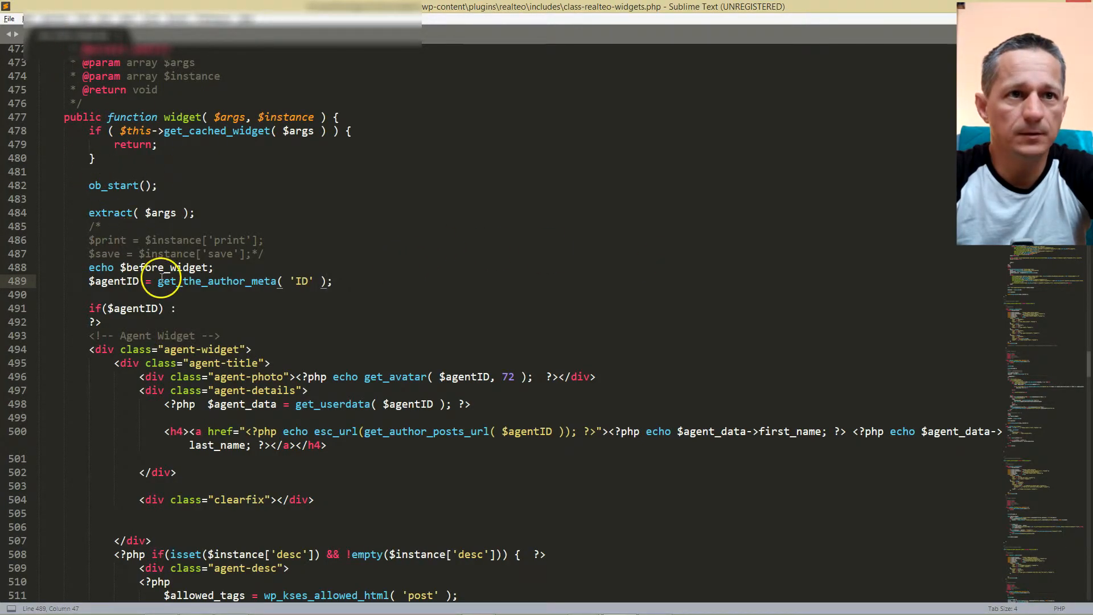
left_click_drag(158, 281, 330, 280)
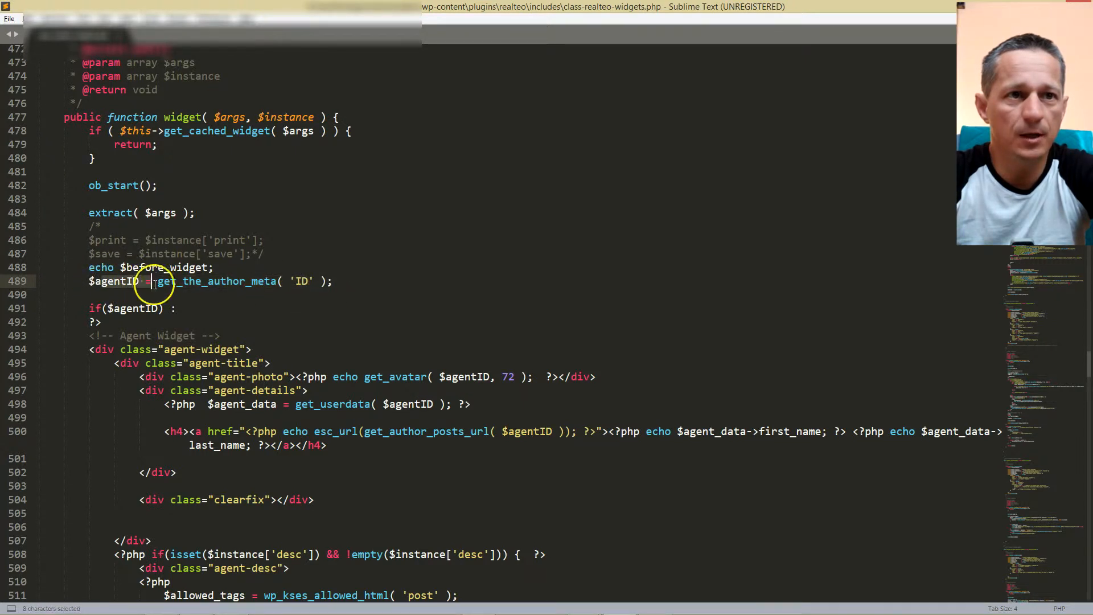
left_click_drag(148, 281, 387, 456)
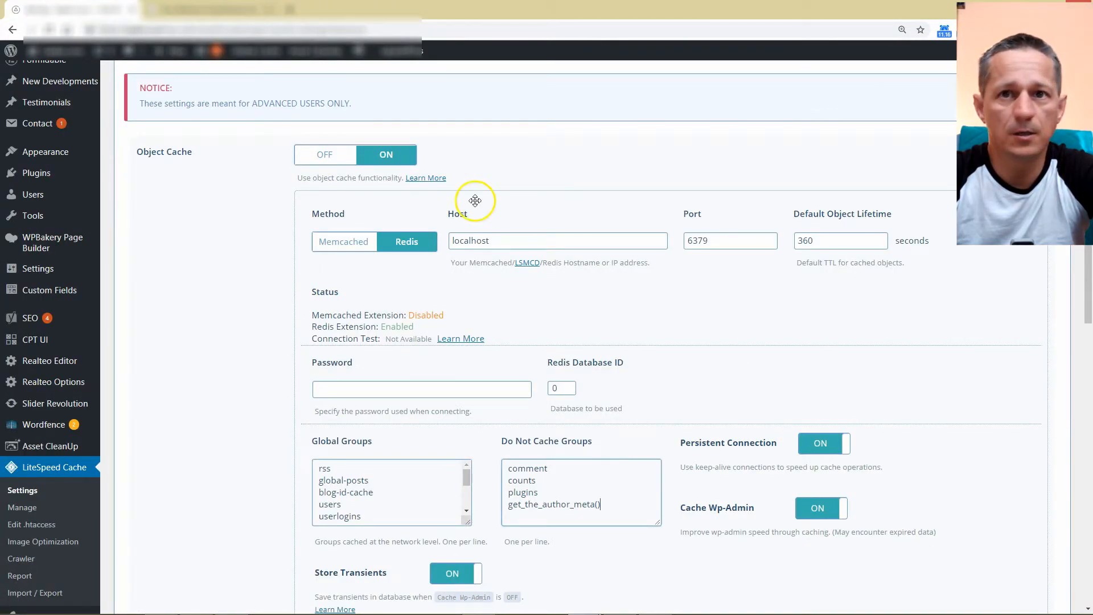
scroll("down", 3)
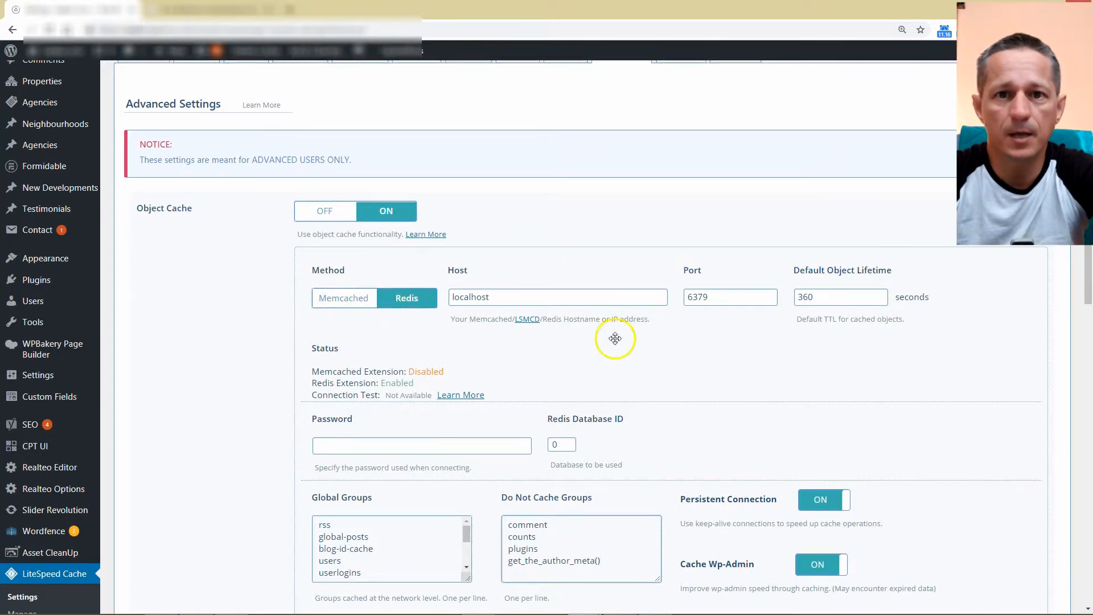
scroll("down", 3)
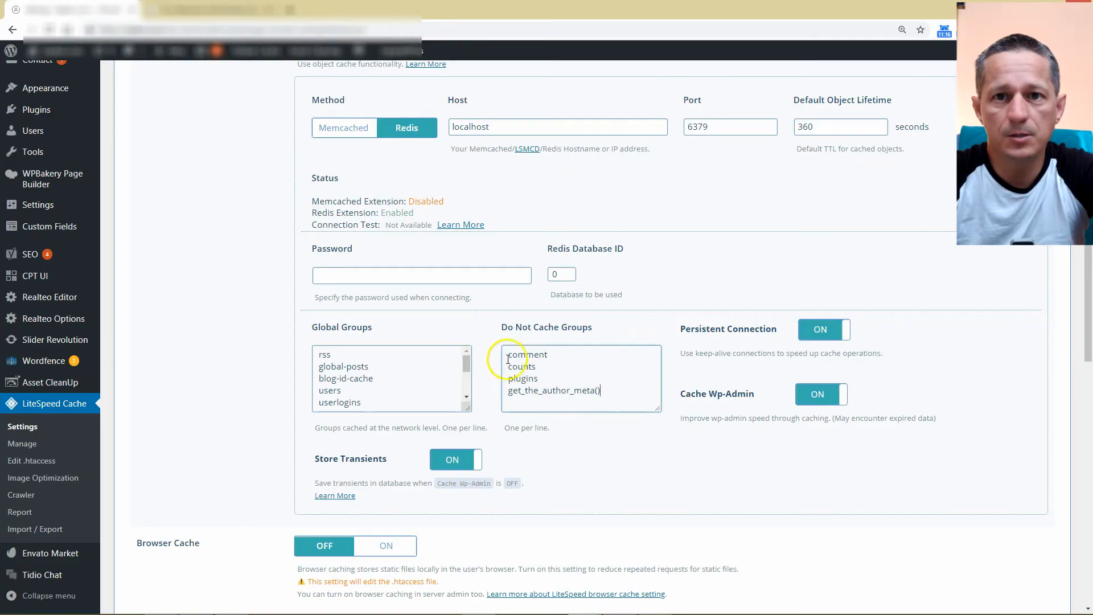
mouse_move(620, 357)
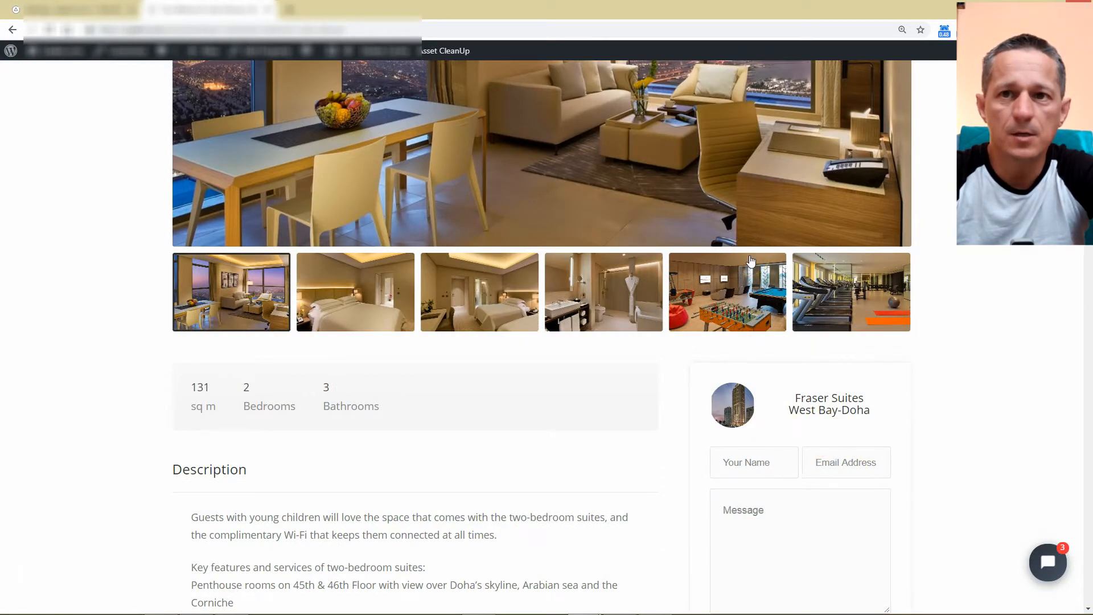
mouse_move(917, 346)
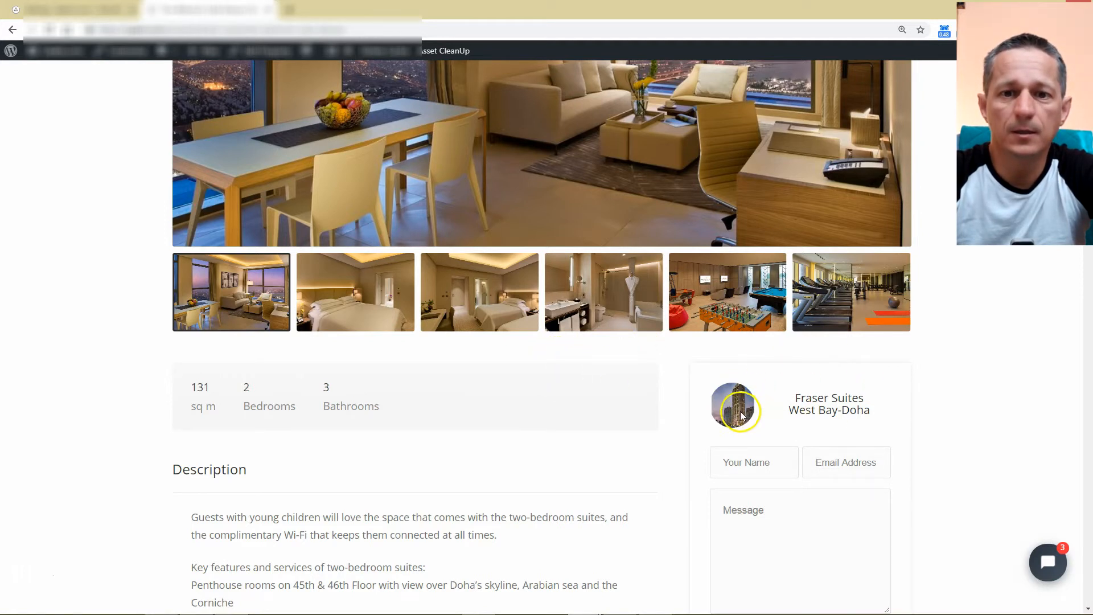
mouse_move(732, 429)
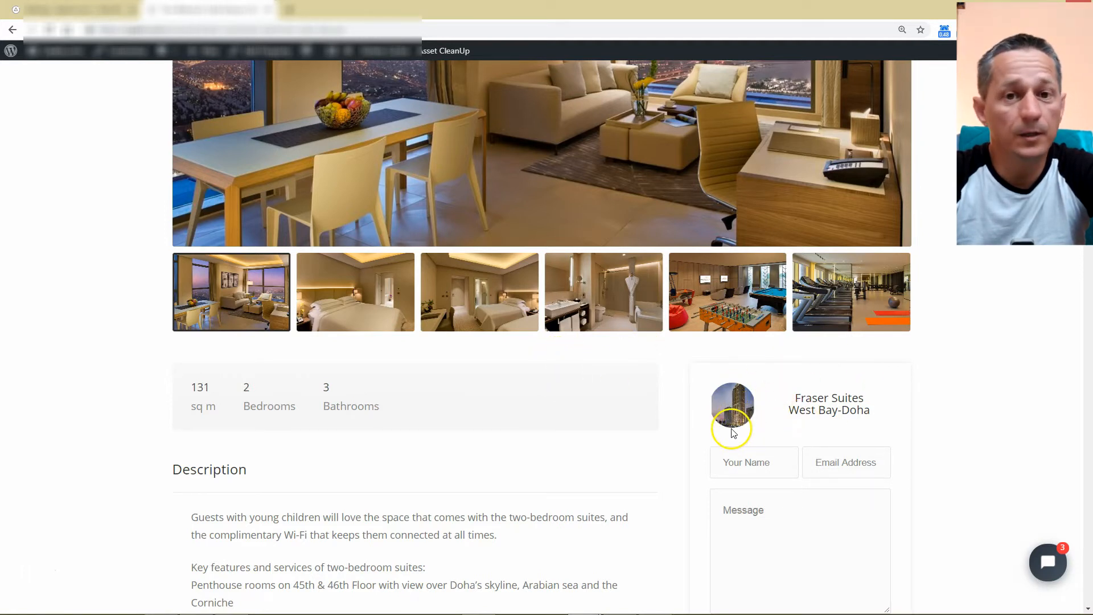